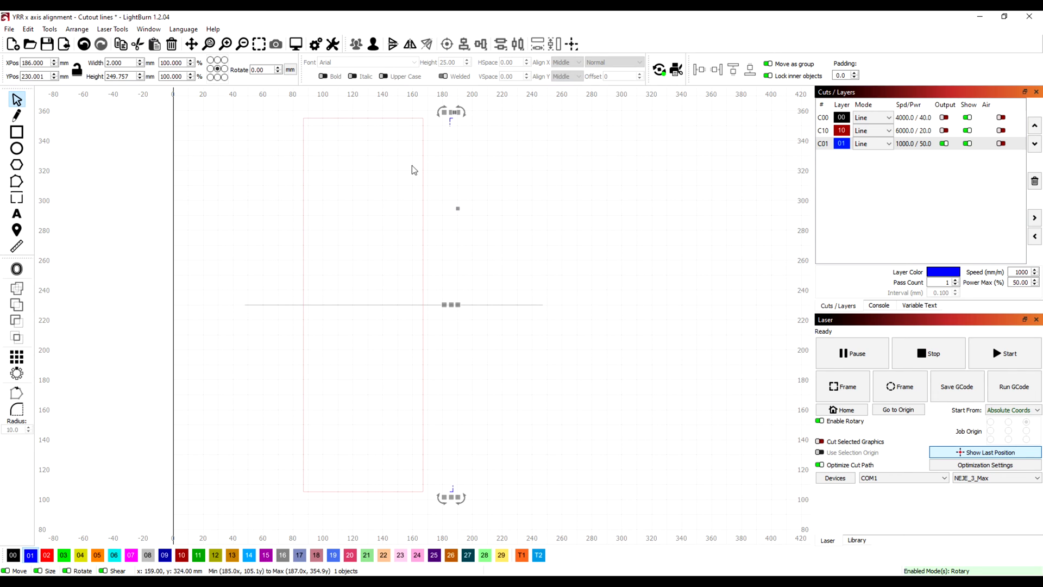
mouse_move(442, 133)
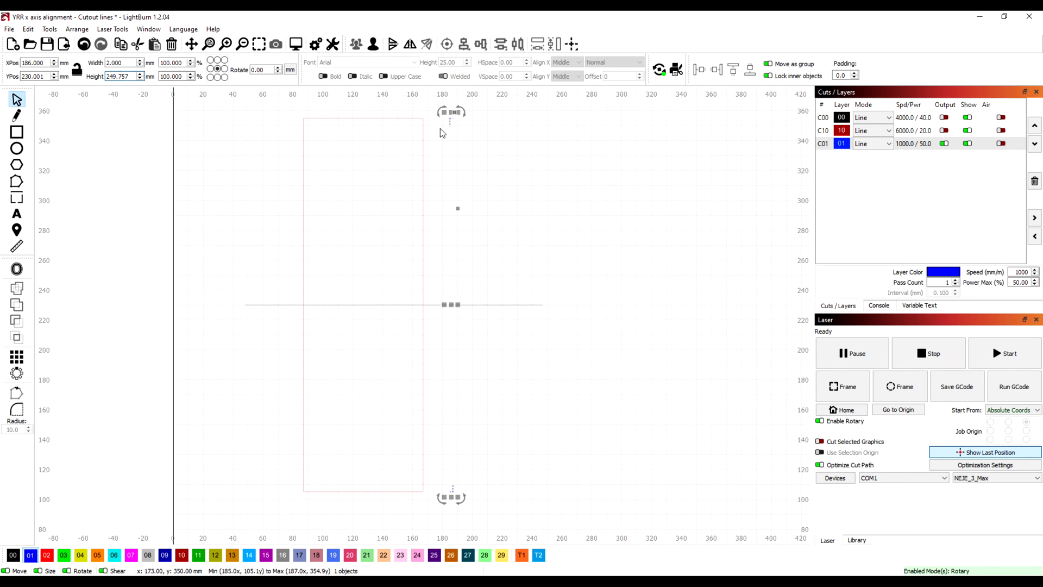